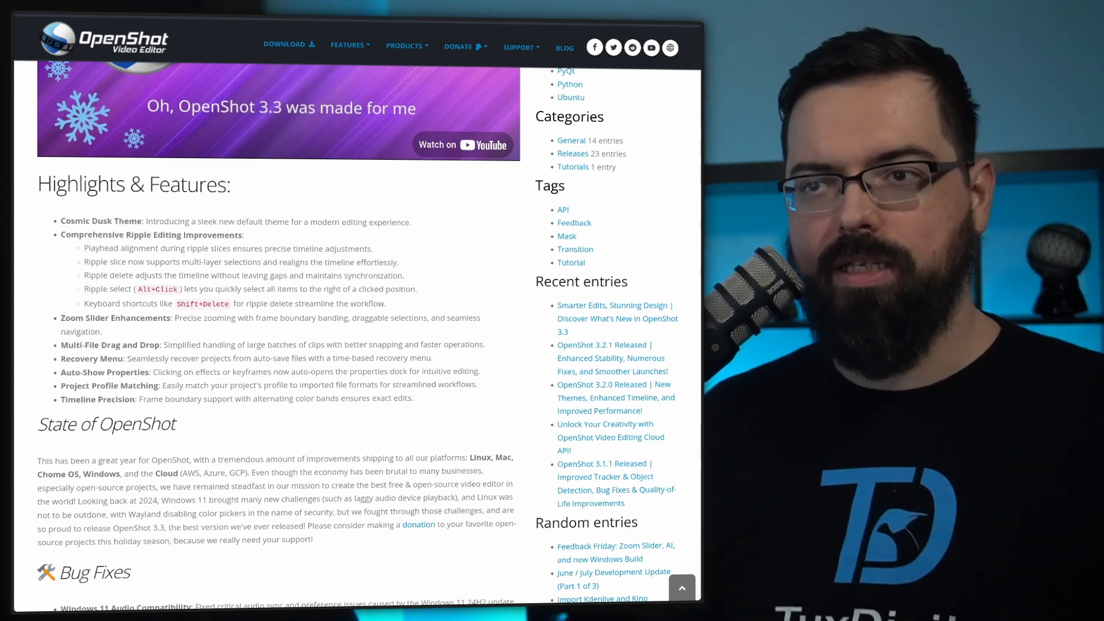
Scroll the OpenShot 3.3 post down to its Bug Fixes, Performance and Quality of Life sections.
scroll(down, 3)
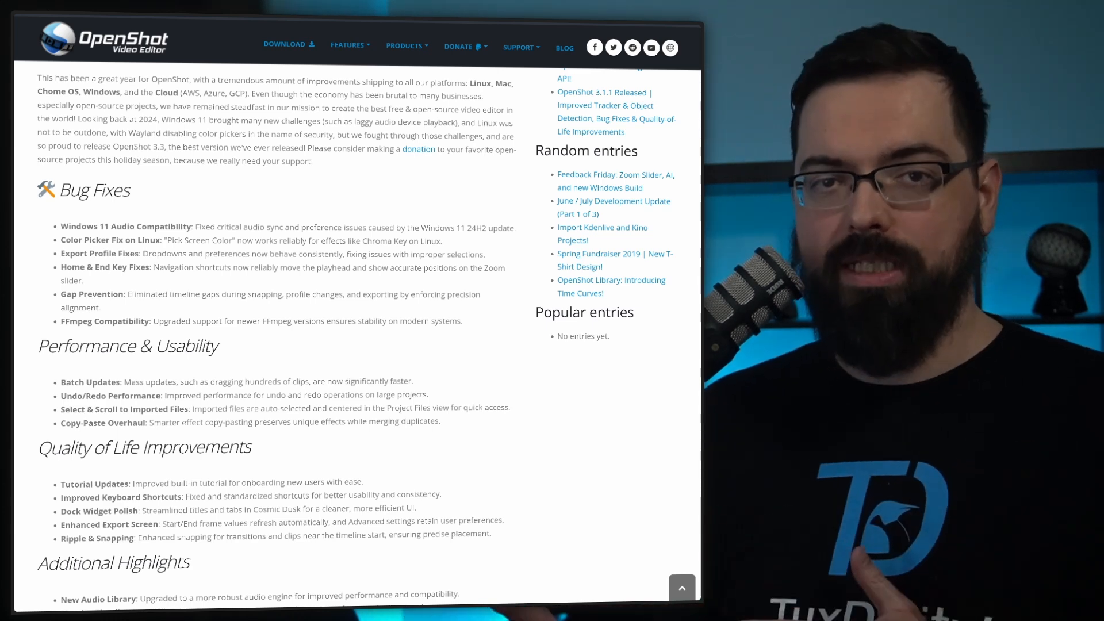
Scroll further to Additional Highlights and the support appeal, reaching Get Involved.
scroll(down, 3)
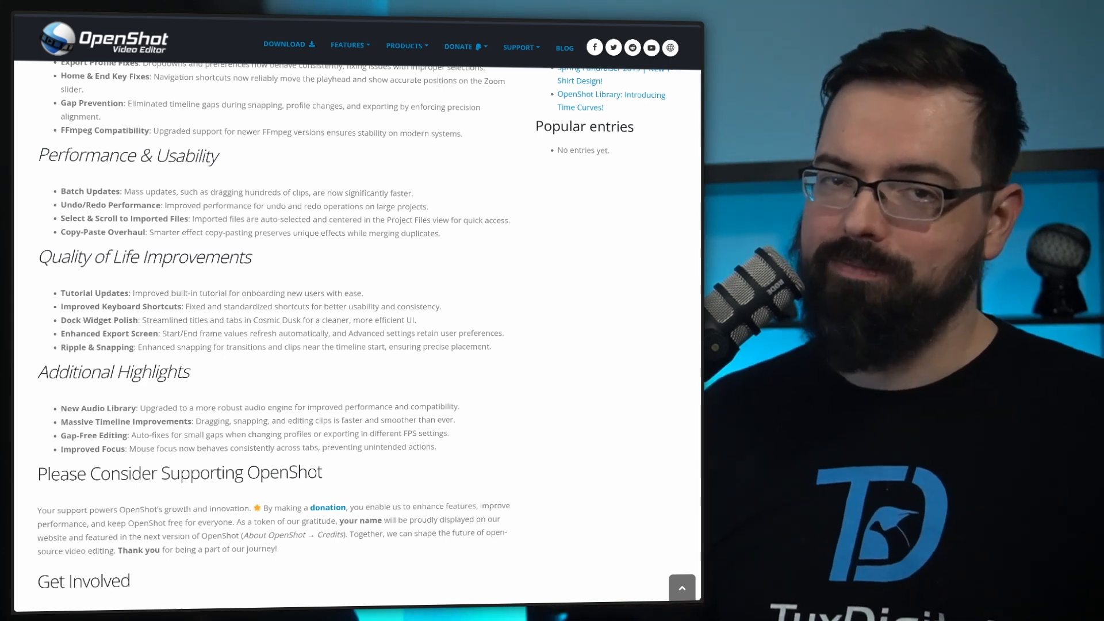
scroll(down, 3)
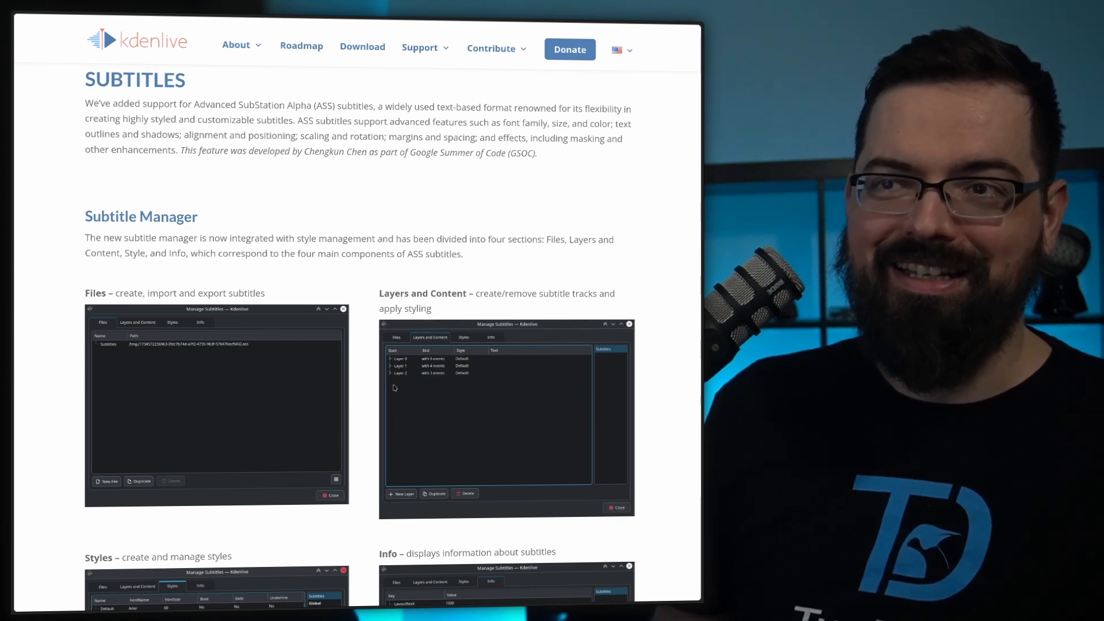
click(389, 359)
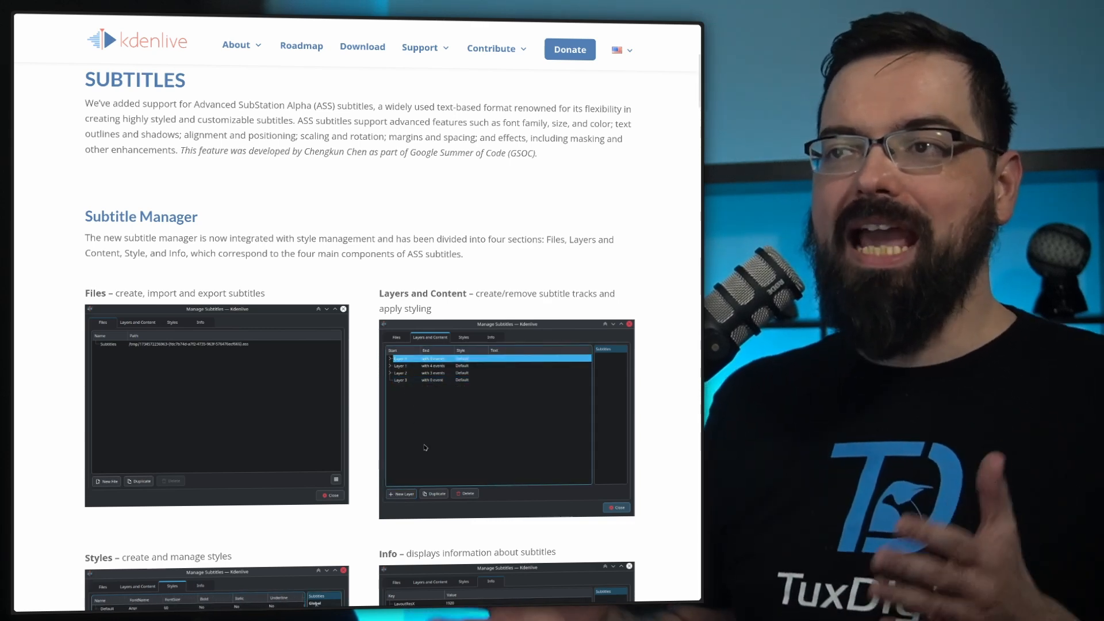
click(422, 386)
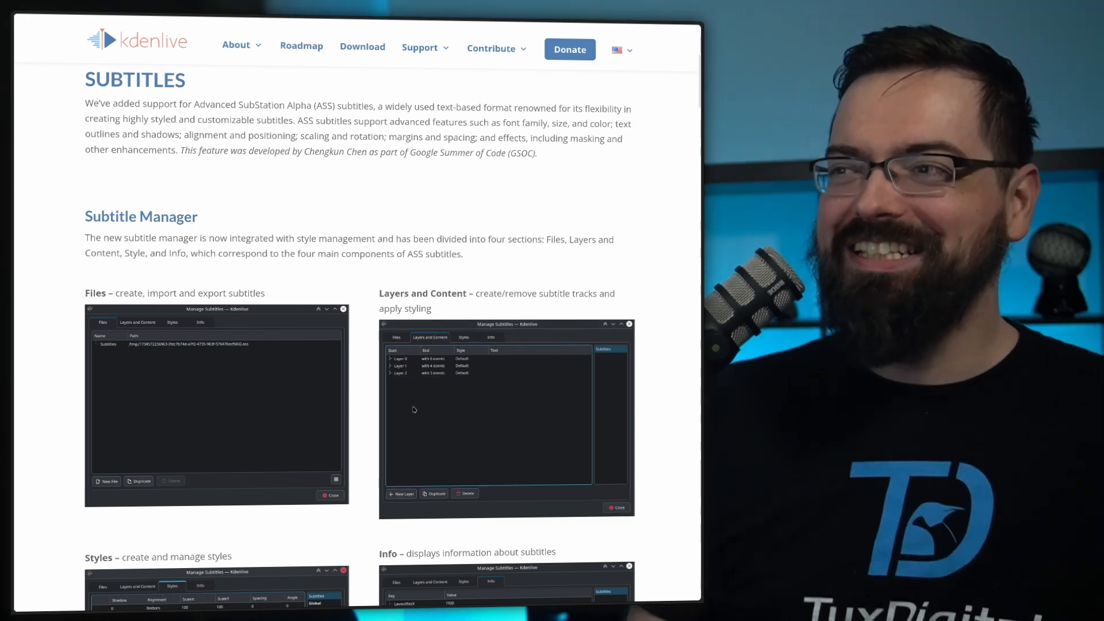
click(390, 359)
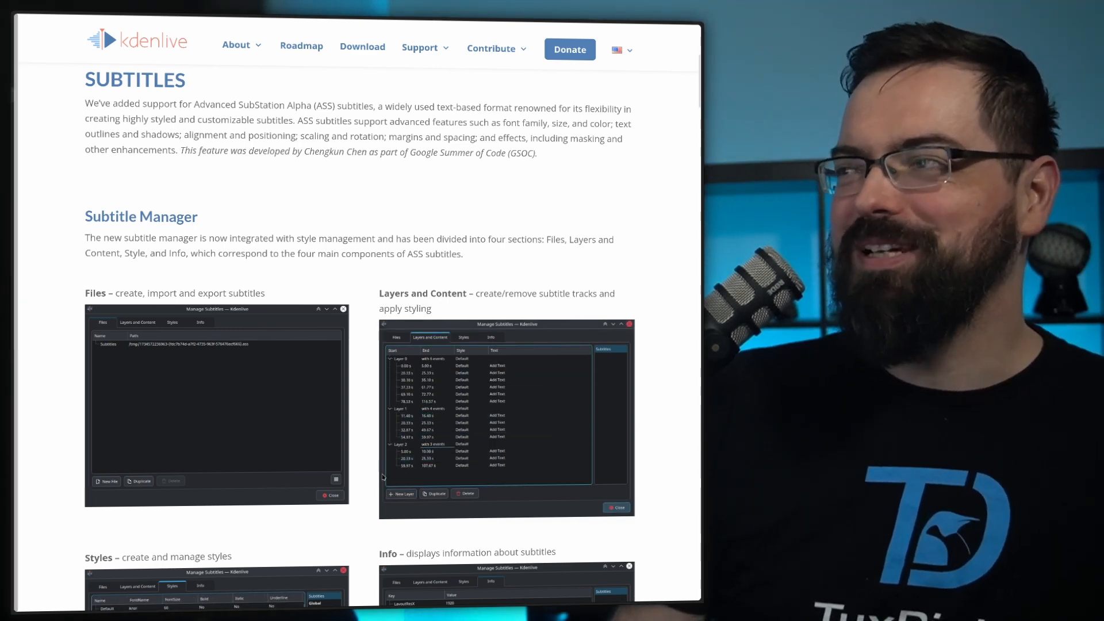
scroll(up, 3)
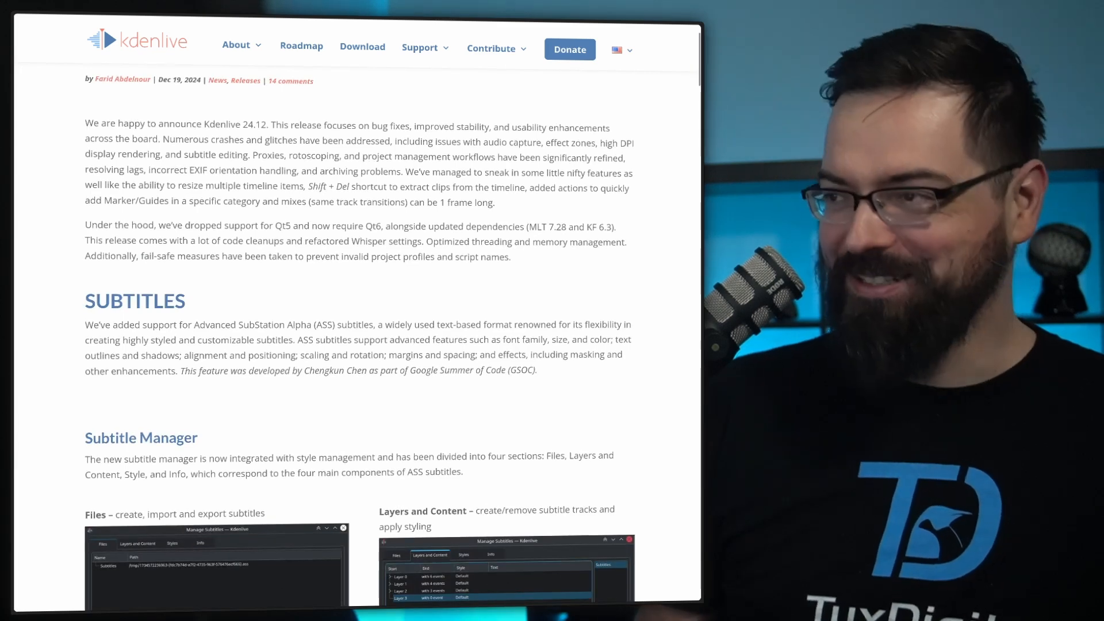
scroll(down, 3)
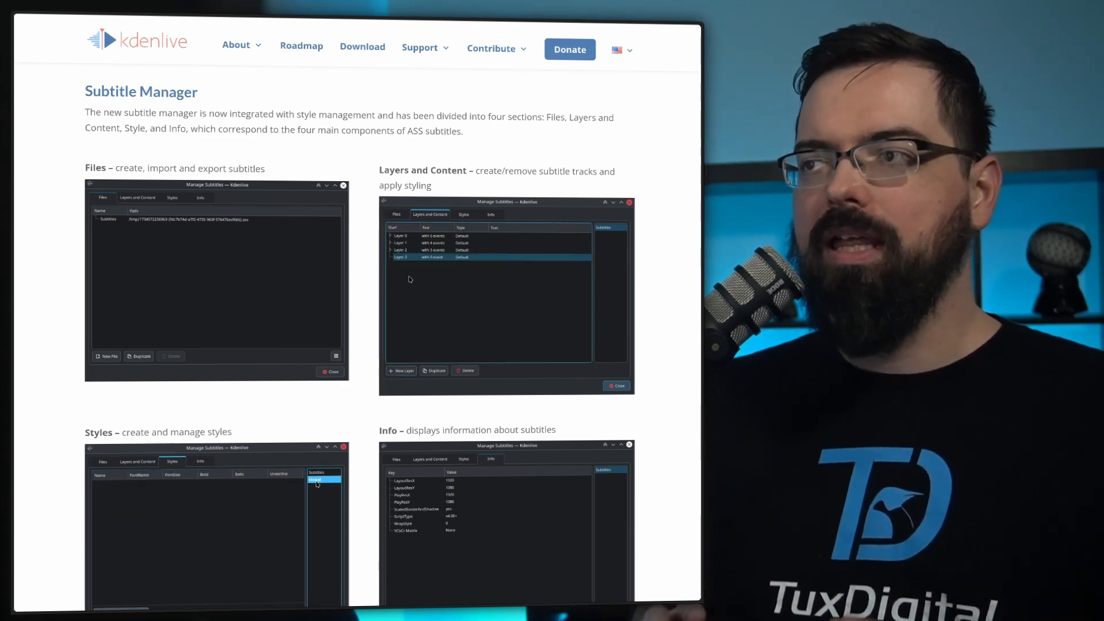
click(434, 370)
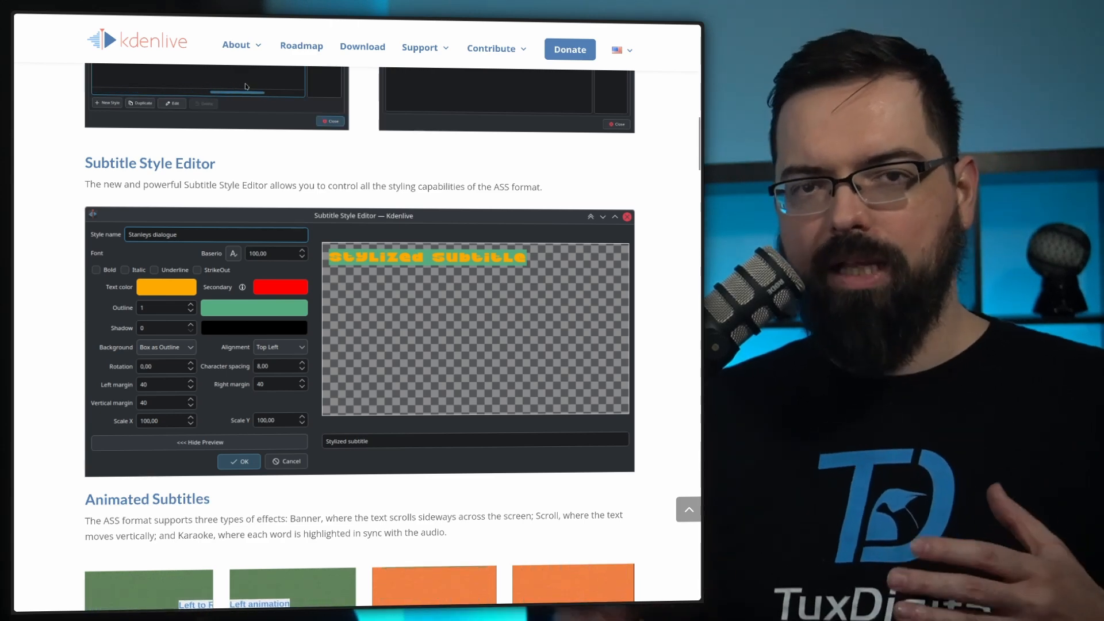
Scroll the 24.12 post to the Animated Subtitles examples and the Speech-to-Text heading.
scroll(down, 3)
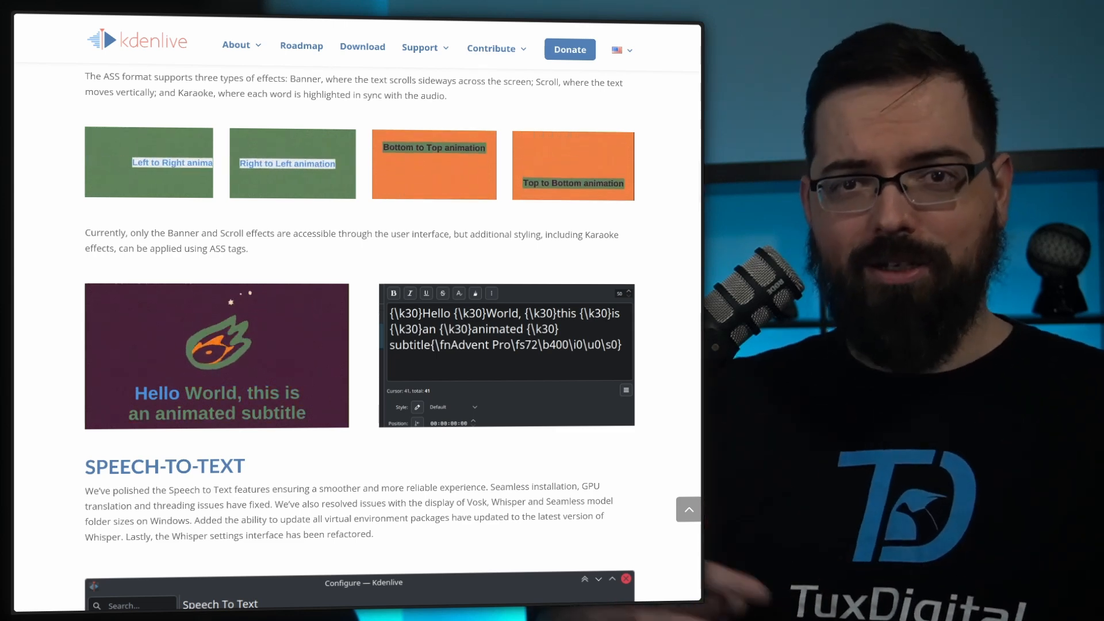
Scroll past Speech-to-Text and reach the Kdenlive new year preview post on background removal.
scroll(down, 3)
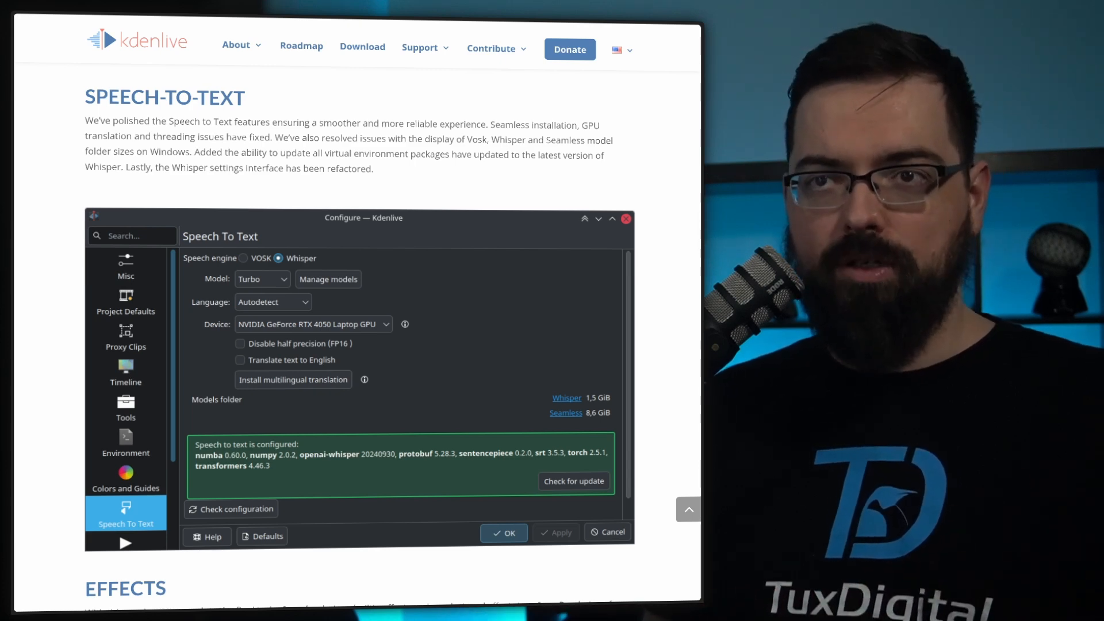
scroll(down, 3)
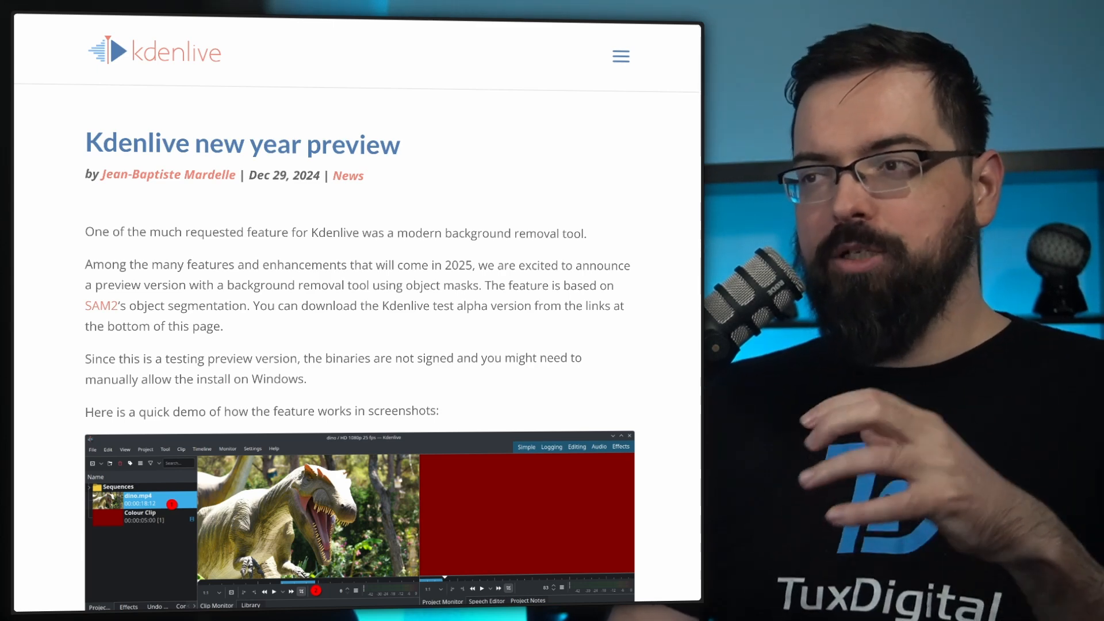
Scroll through the mask setup steps and start the dinosaur background-removal demo video.
scroll(down, 3)
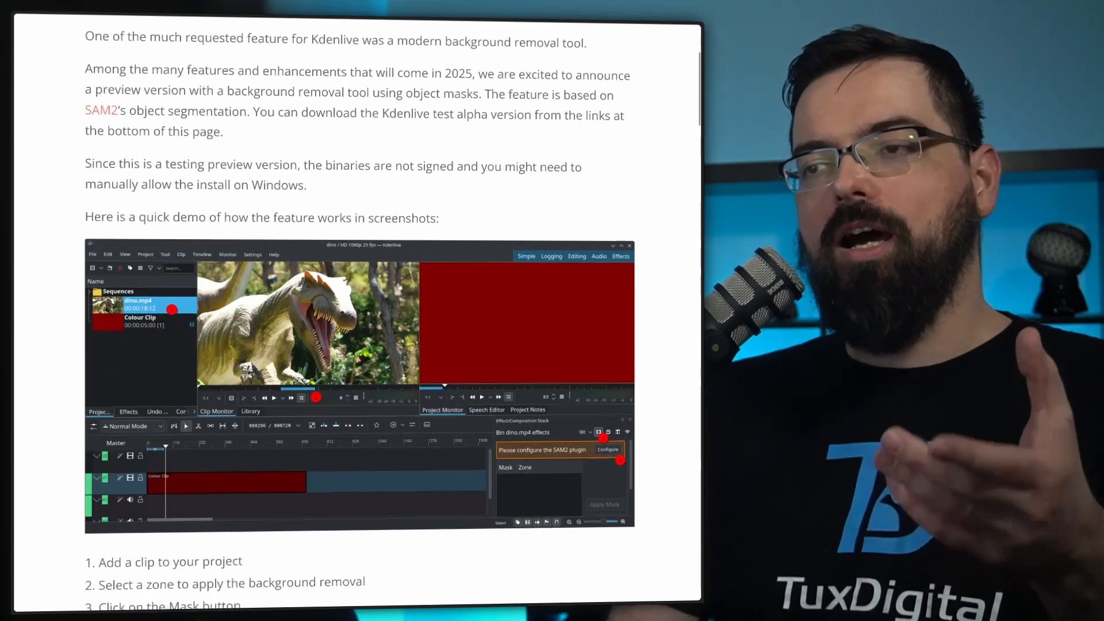
scroll(down, 3)
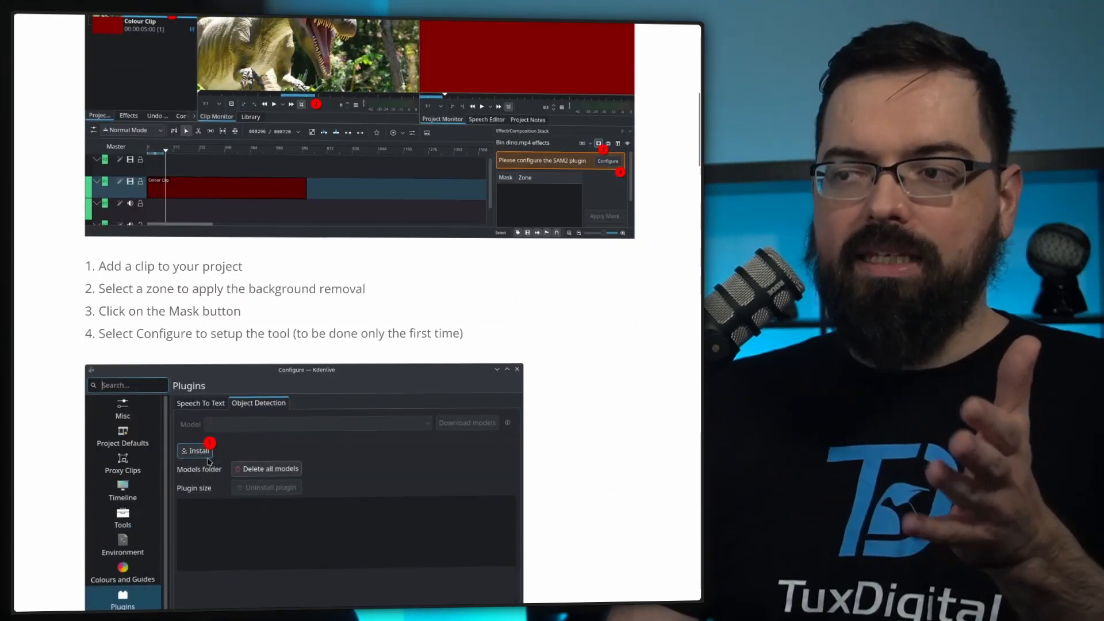
scroll(down, 3)
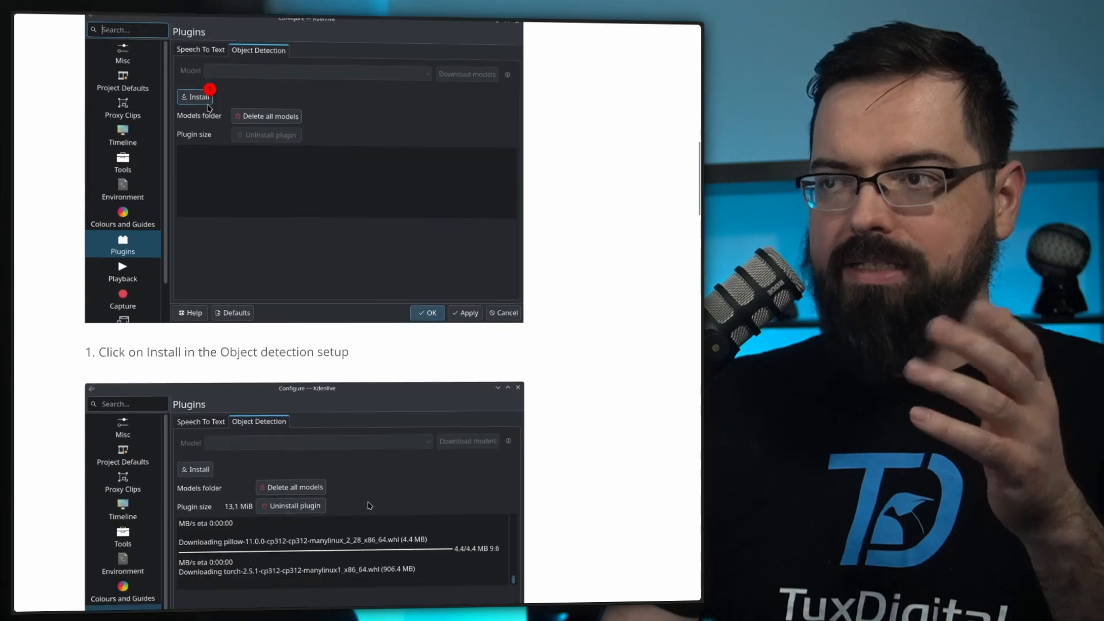
scroll(down, 3)
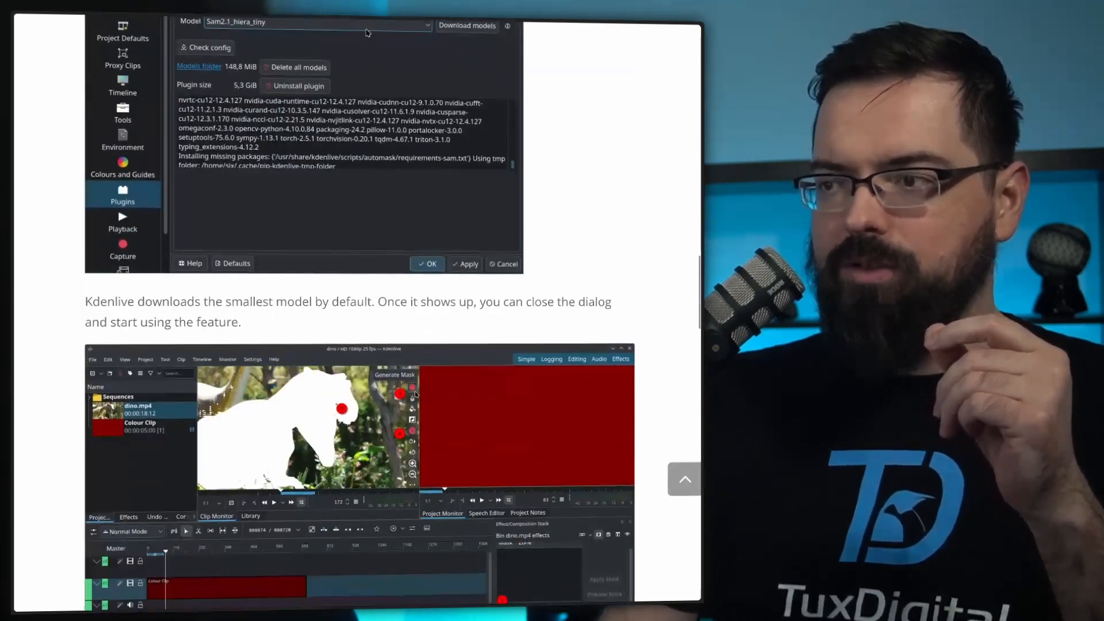
scroll(down, 3)
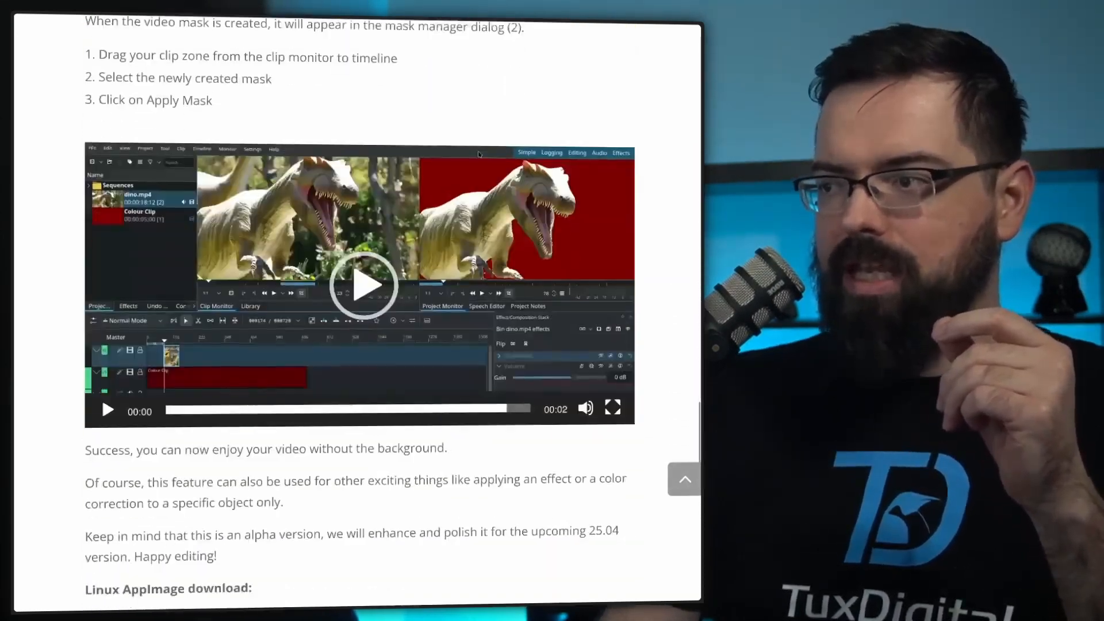
scroll(down, 3)
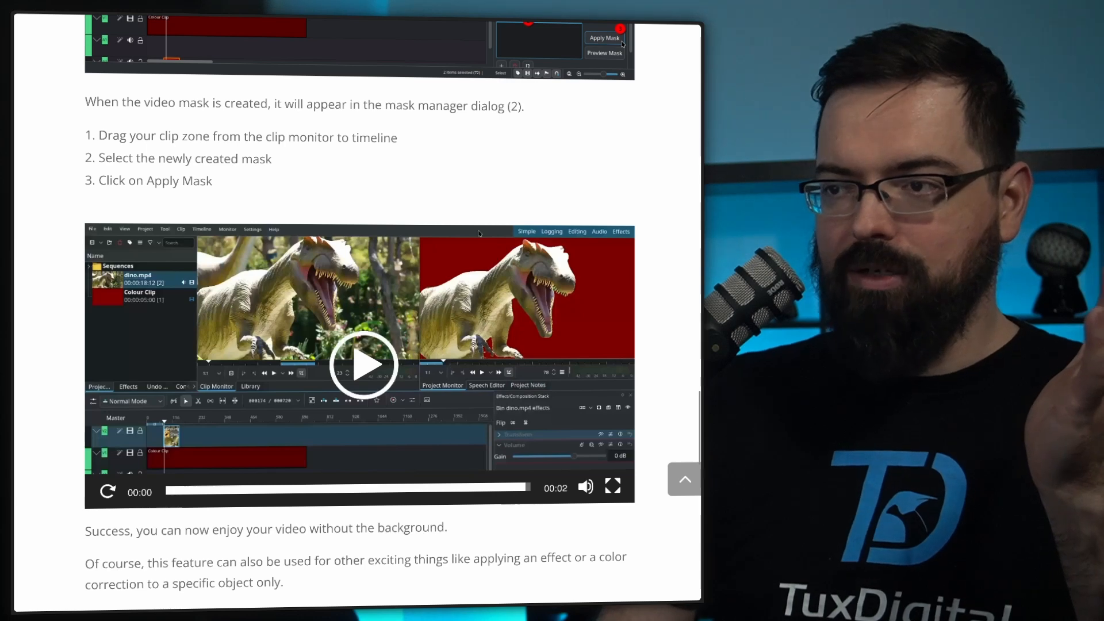
click(363, 365)
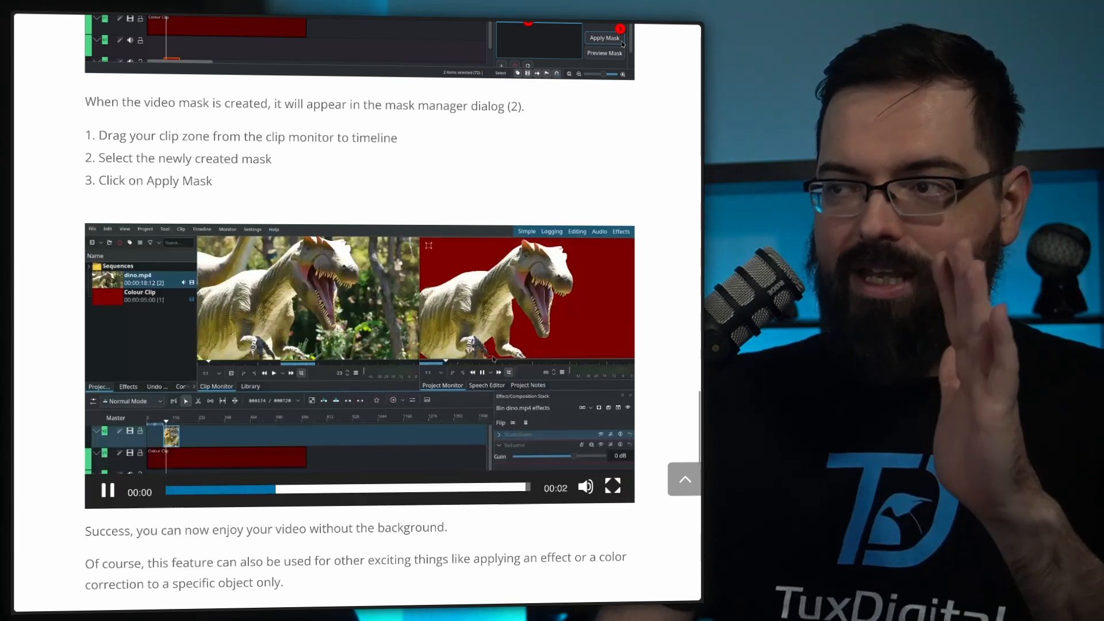